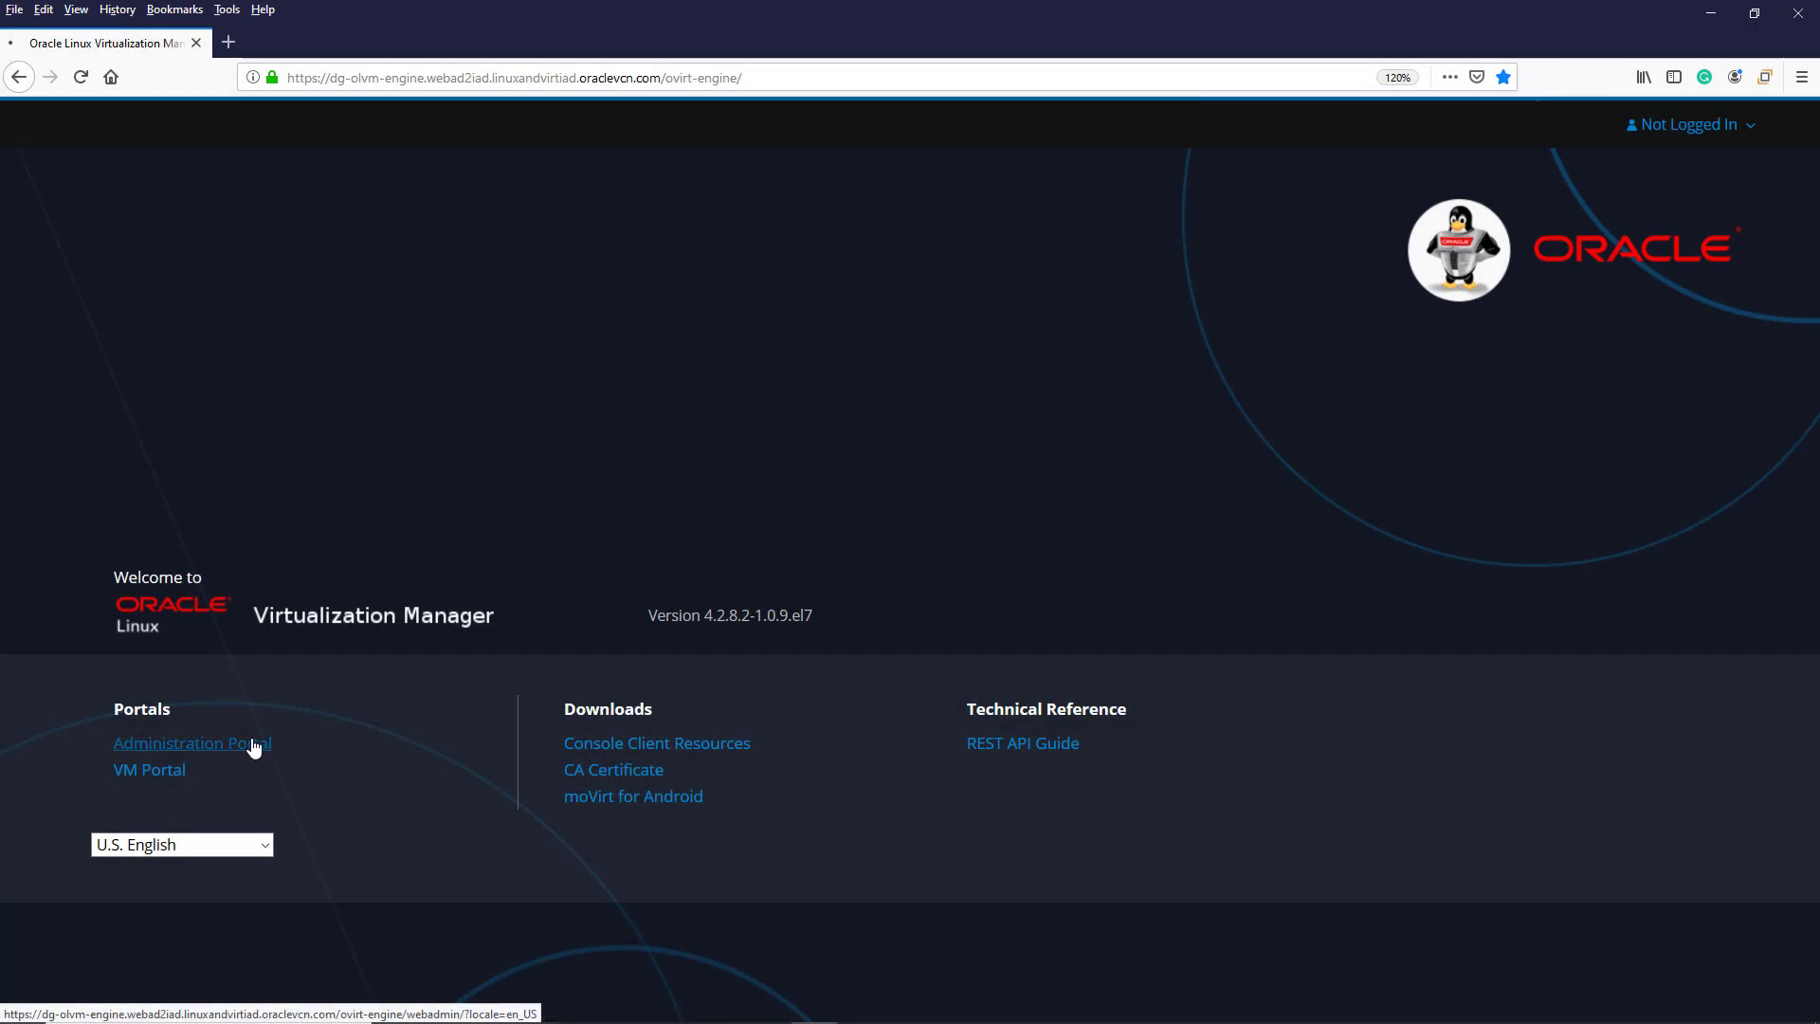
Step: Sign in to the administration portal as admin and land on the dashboard
click(189, 743)
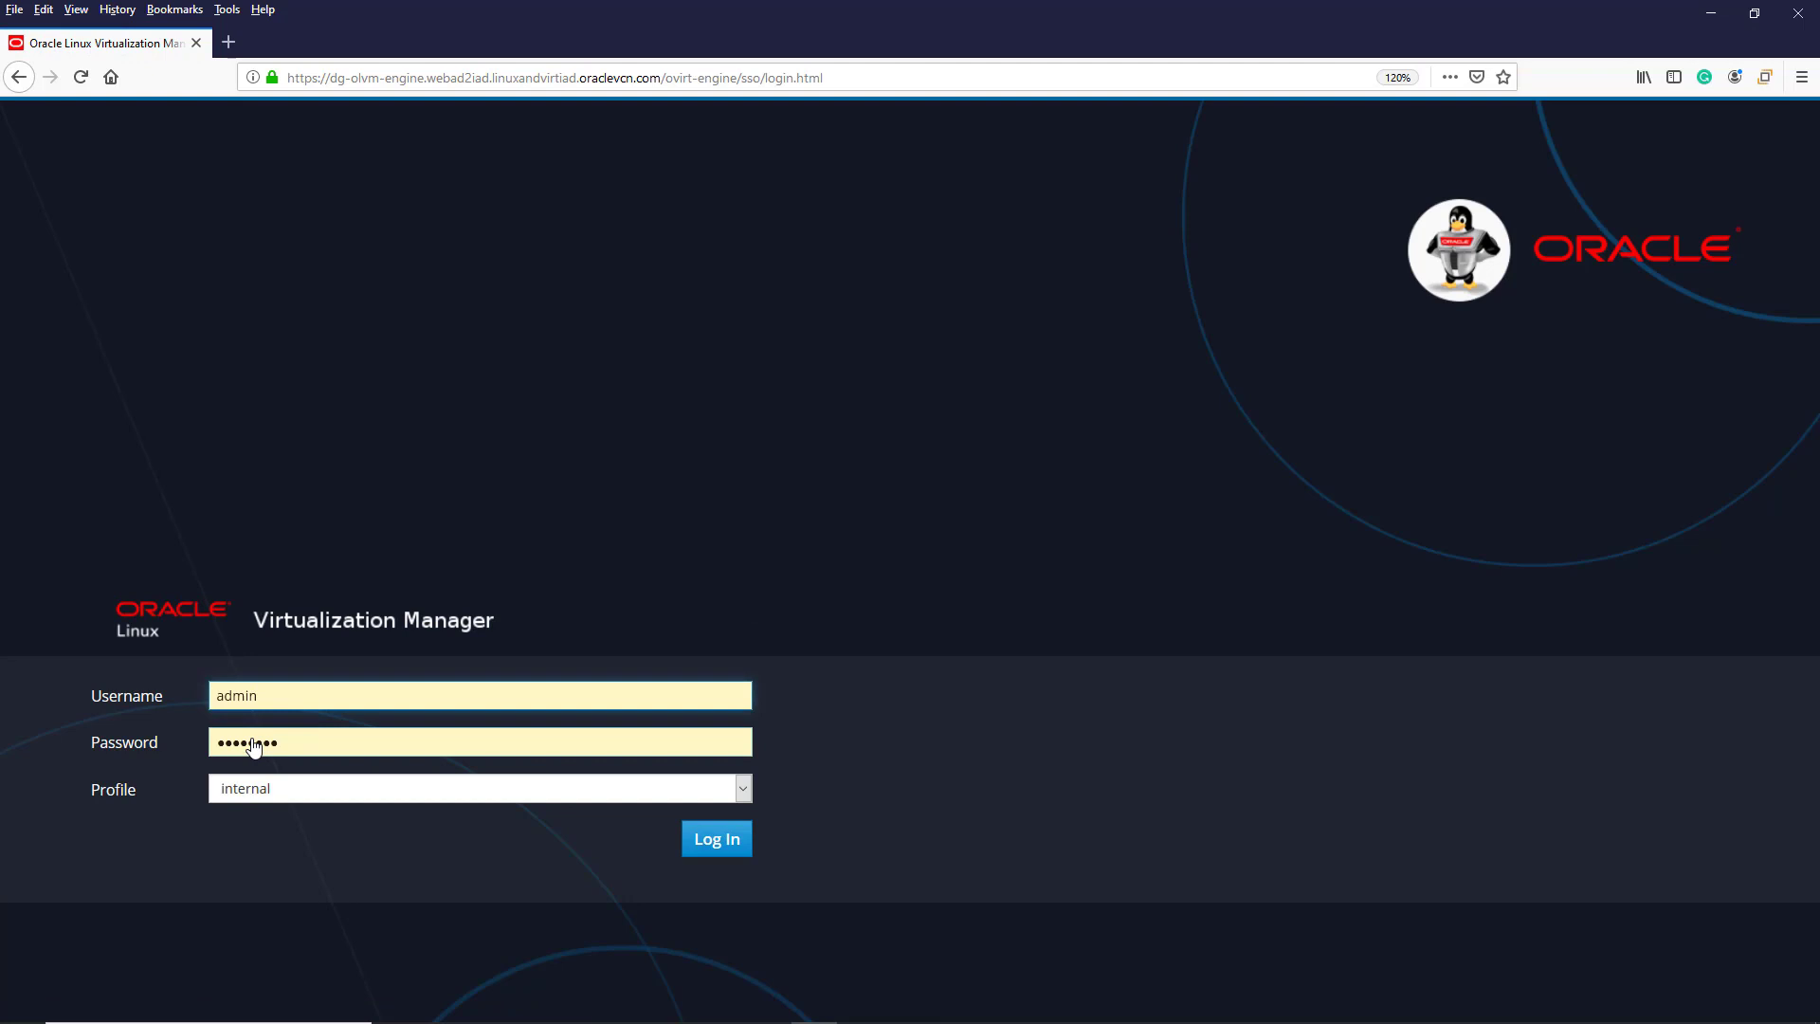
text(•)
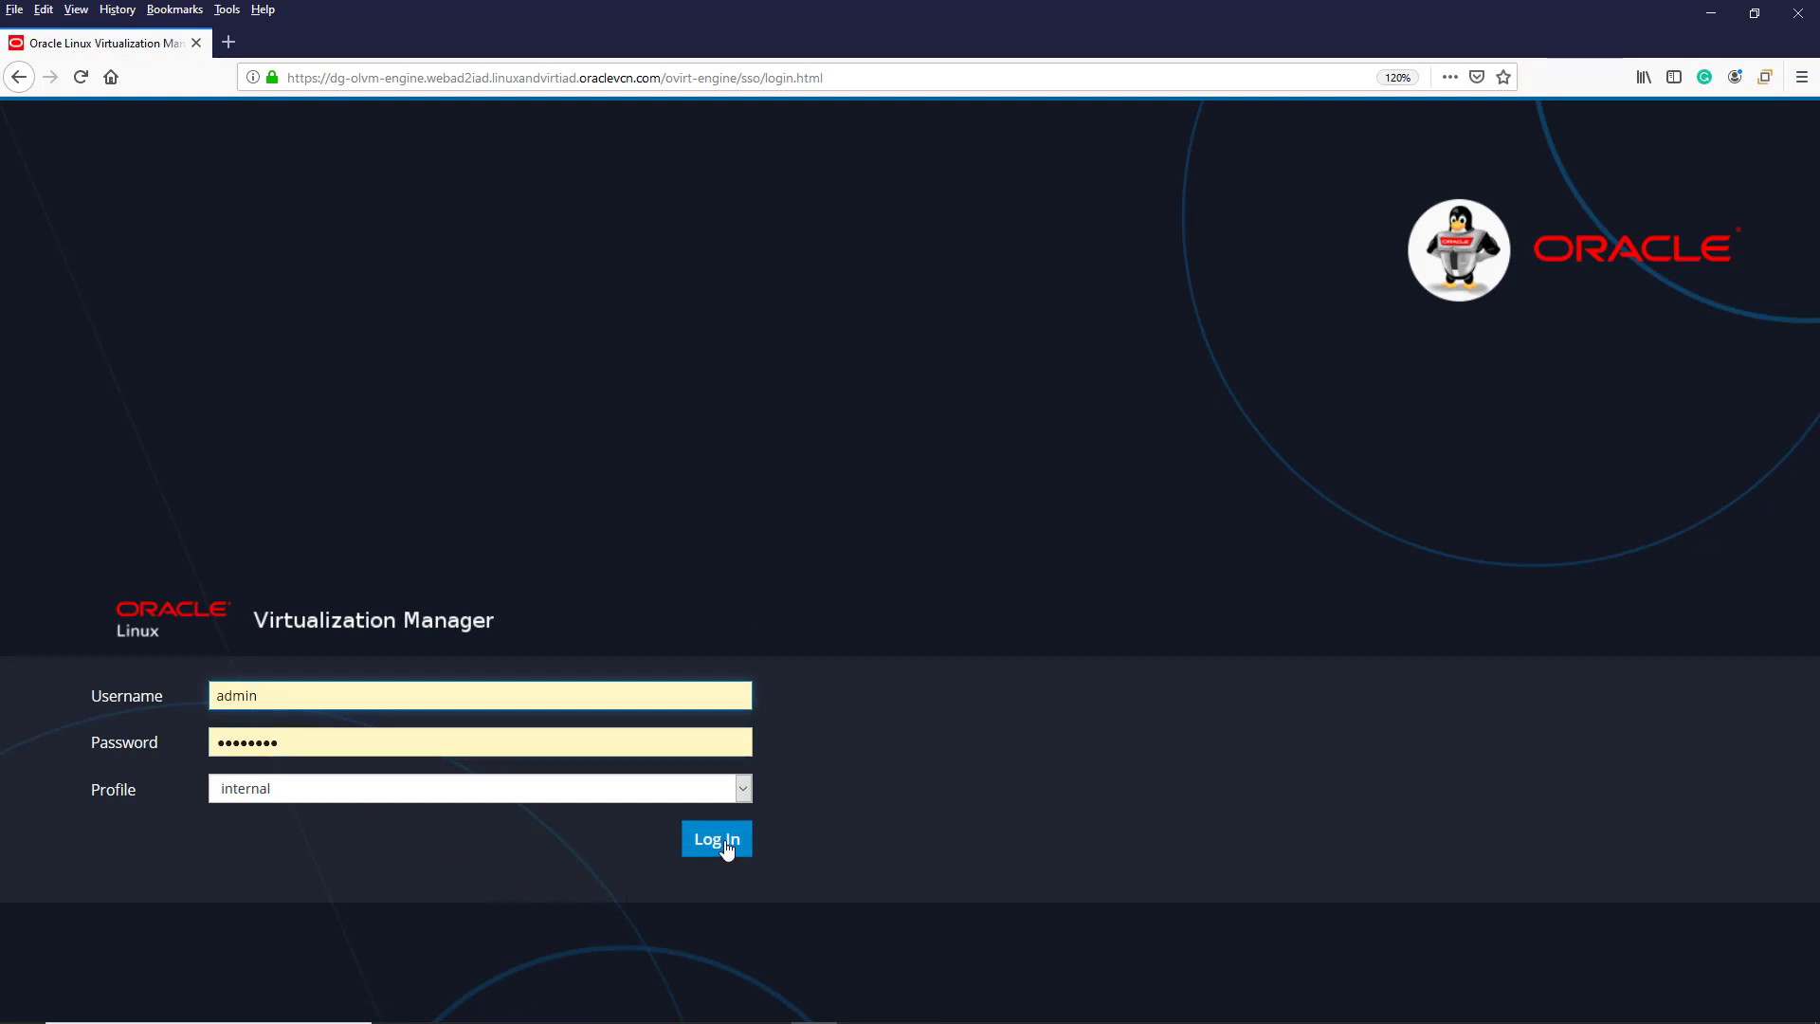
click(717, 838)
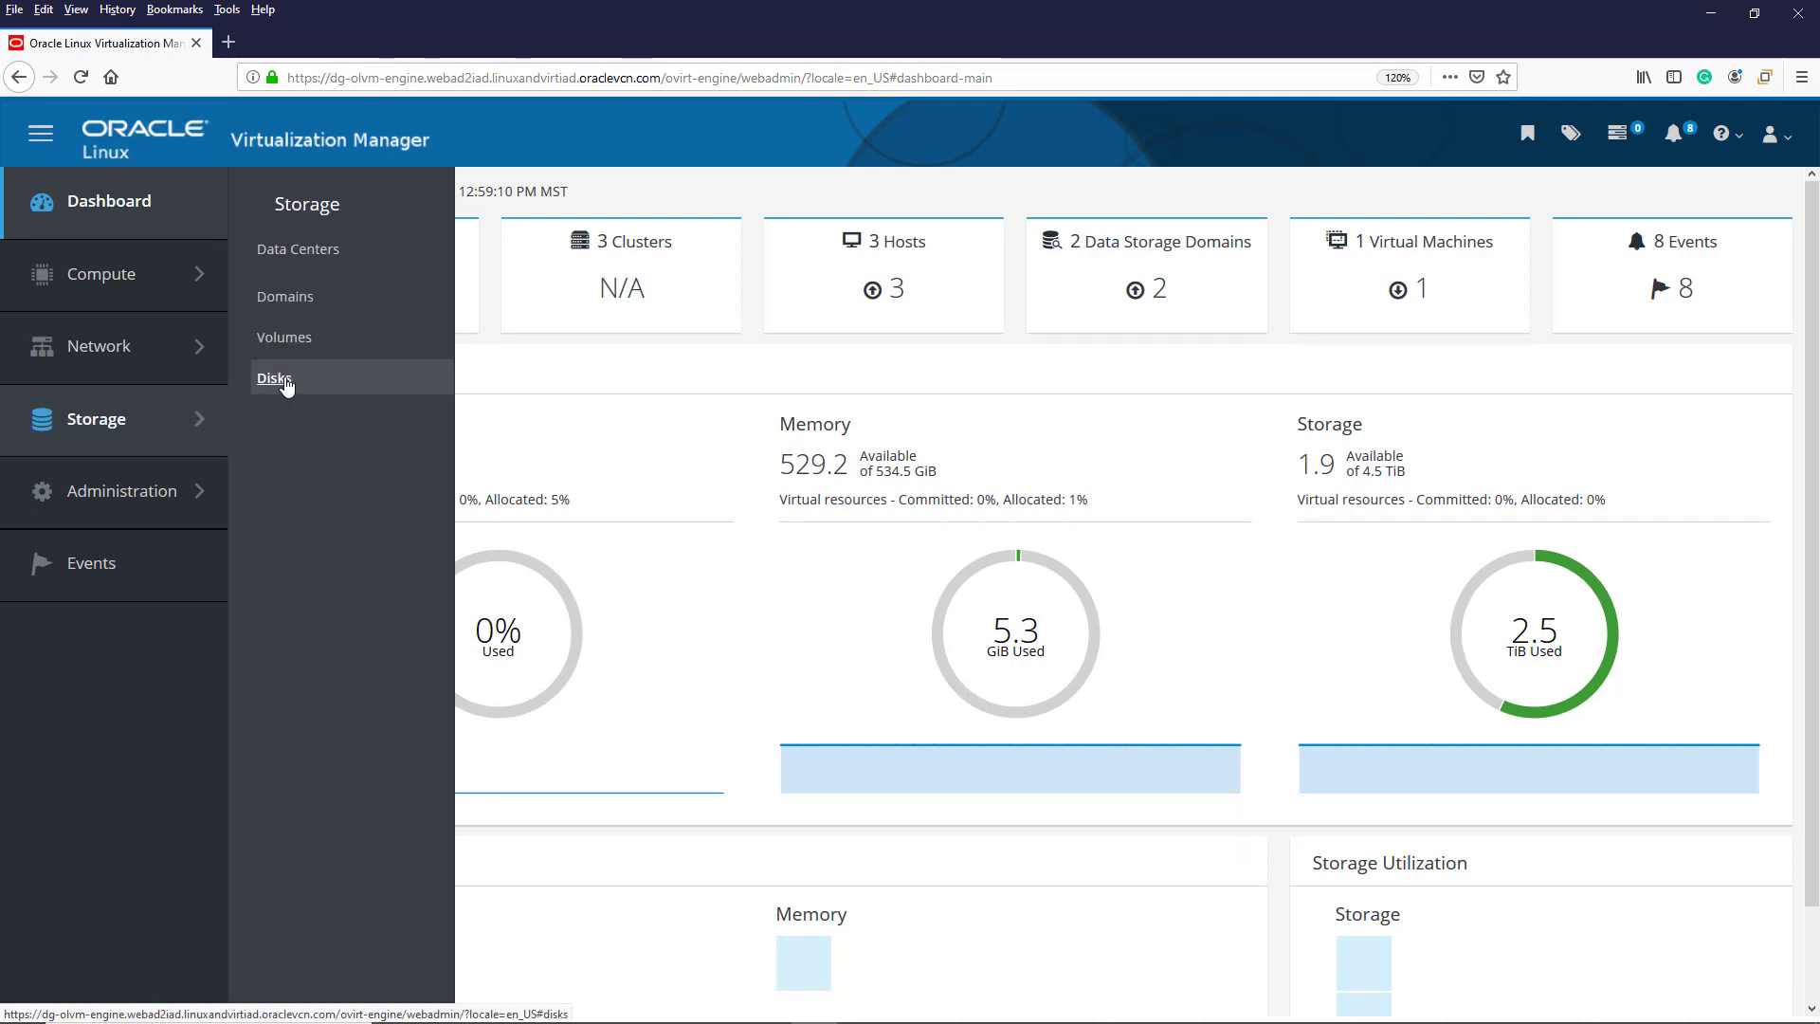
Step: From Storage > Disks, start a new image upload via Upload > Start
click(273, 377)
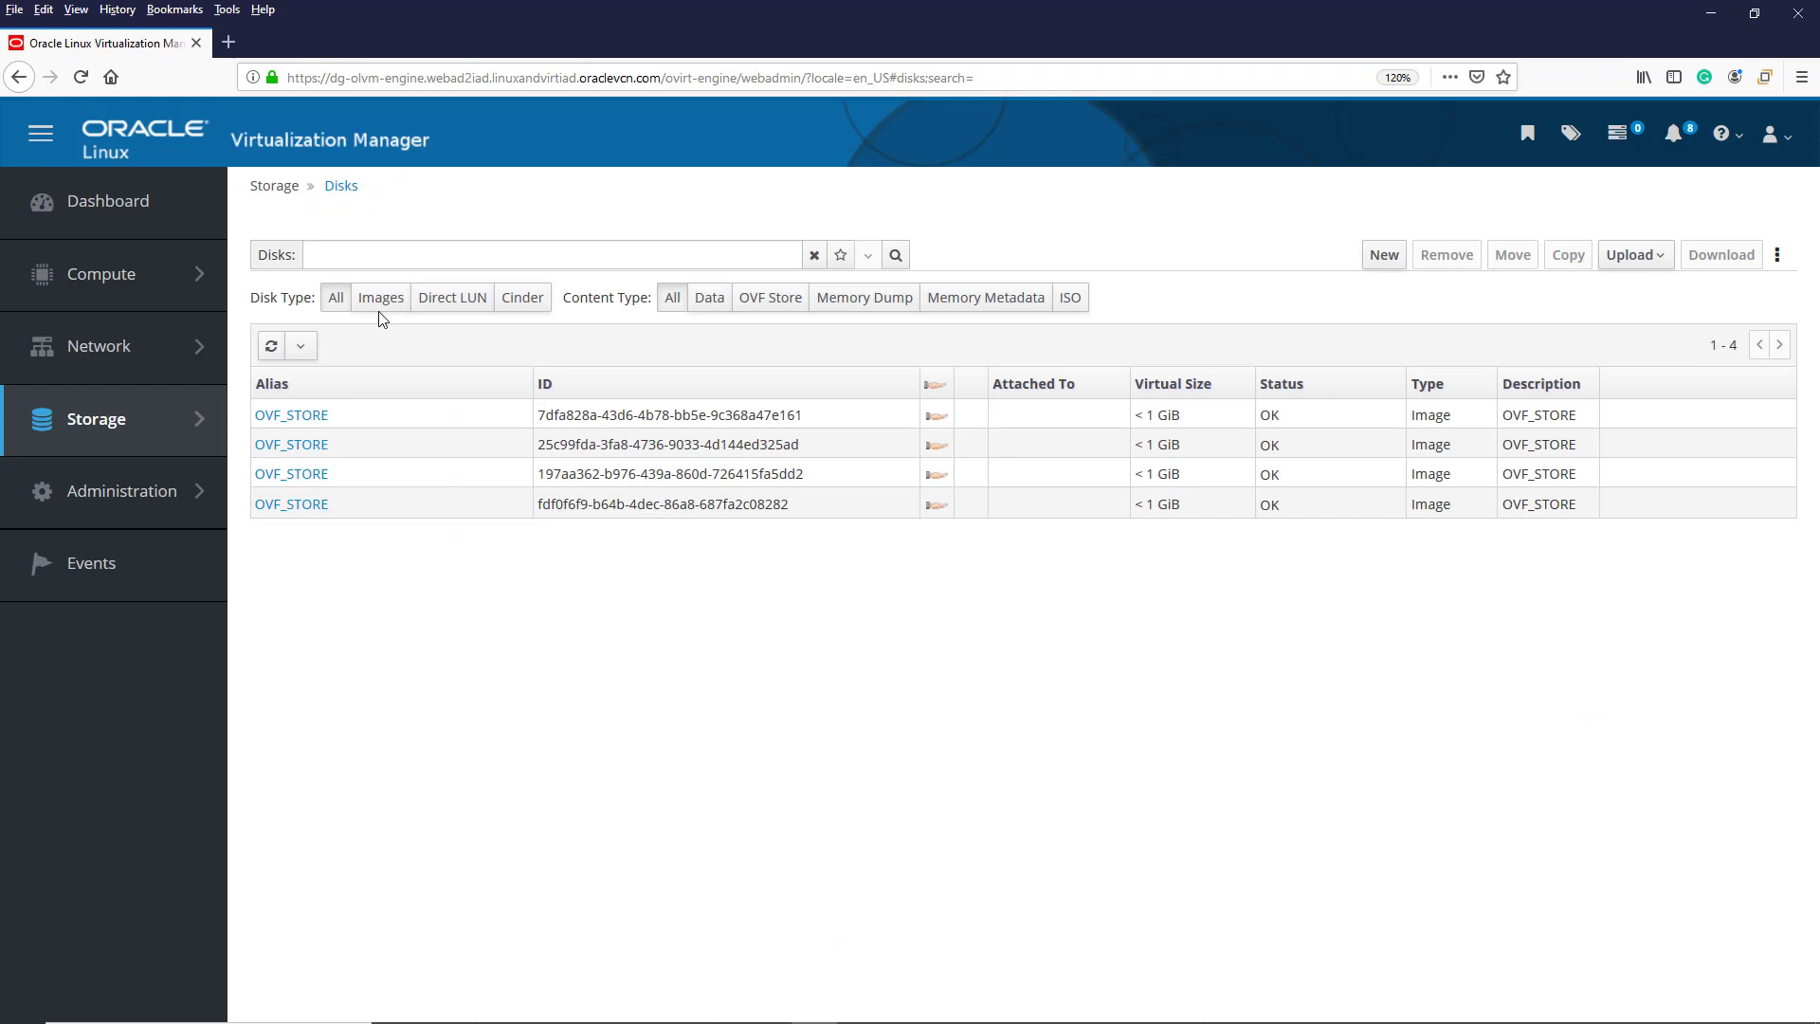
mouse_move(362, 323)
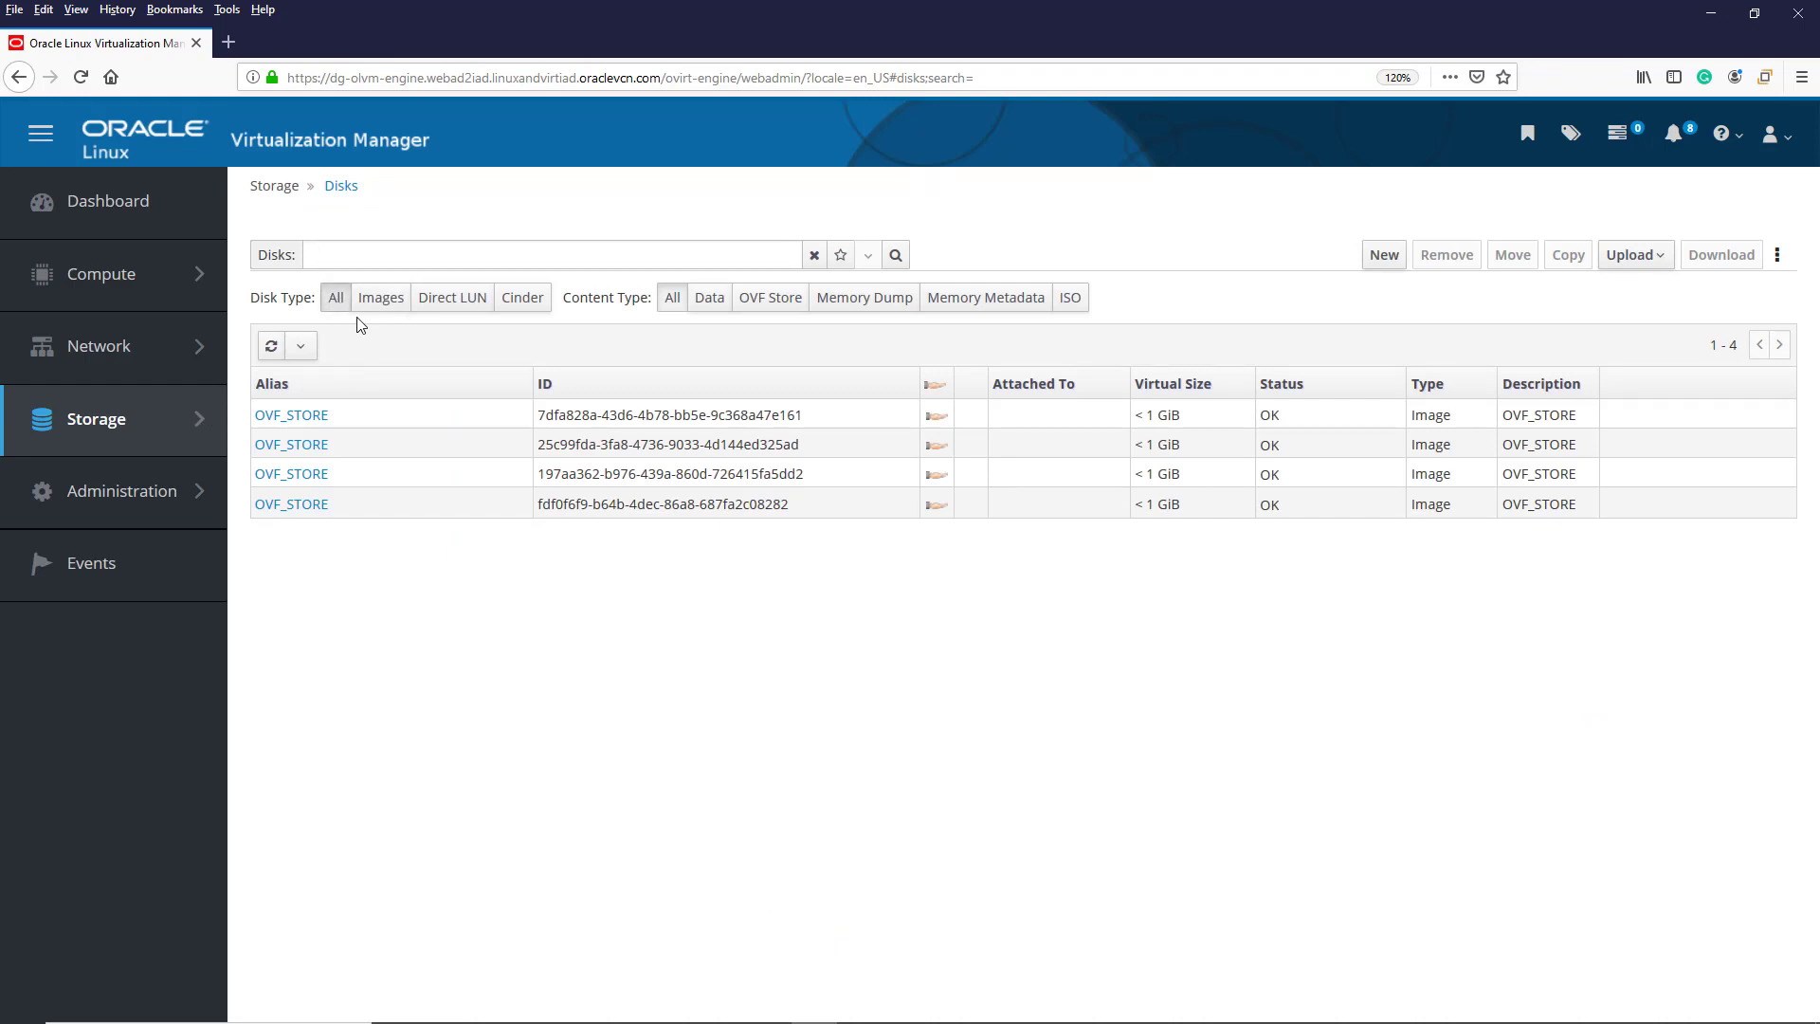
mouse_move(1664, 263)
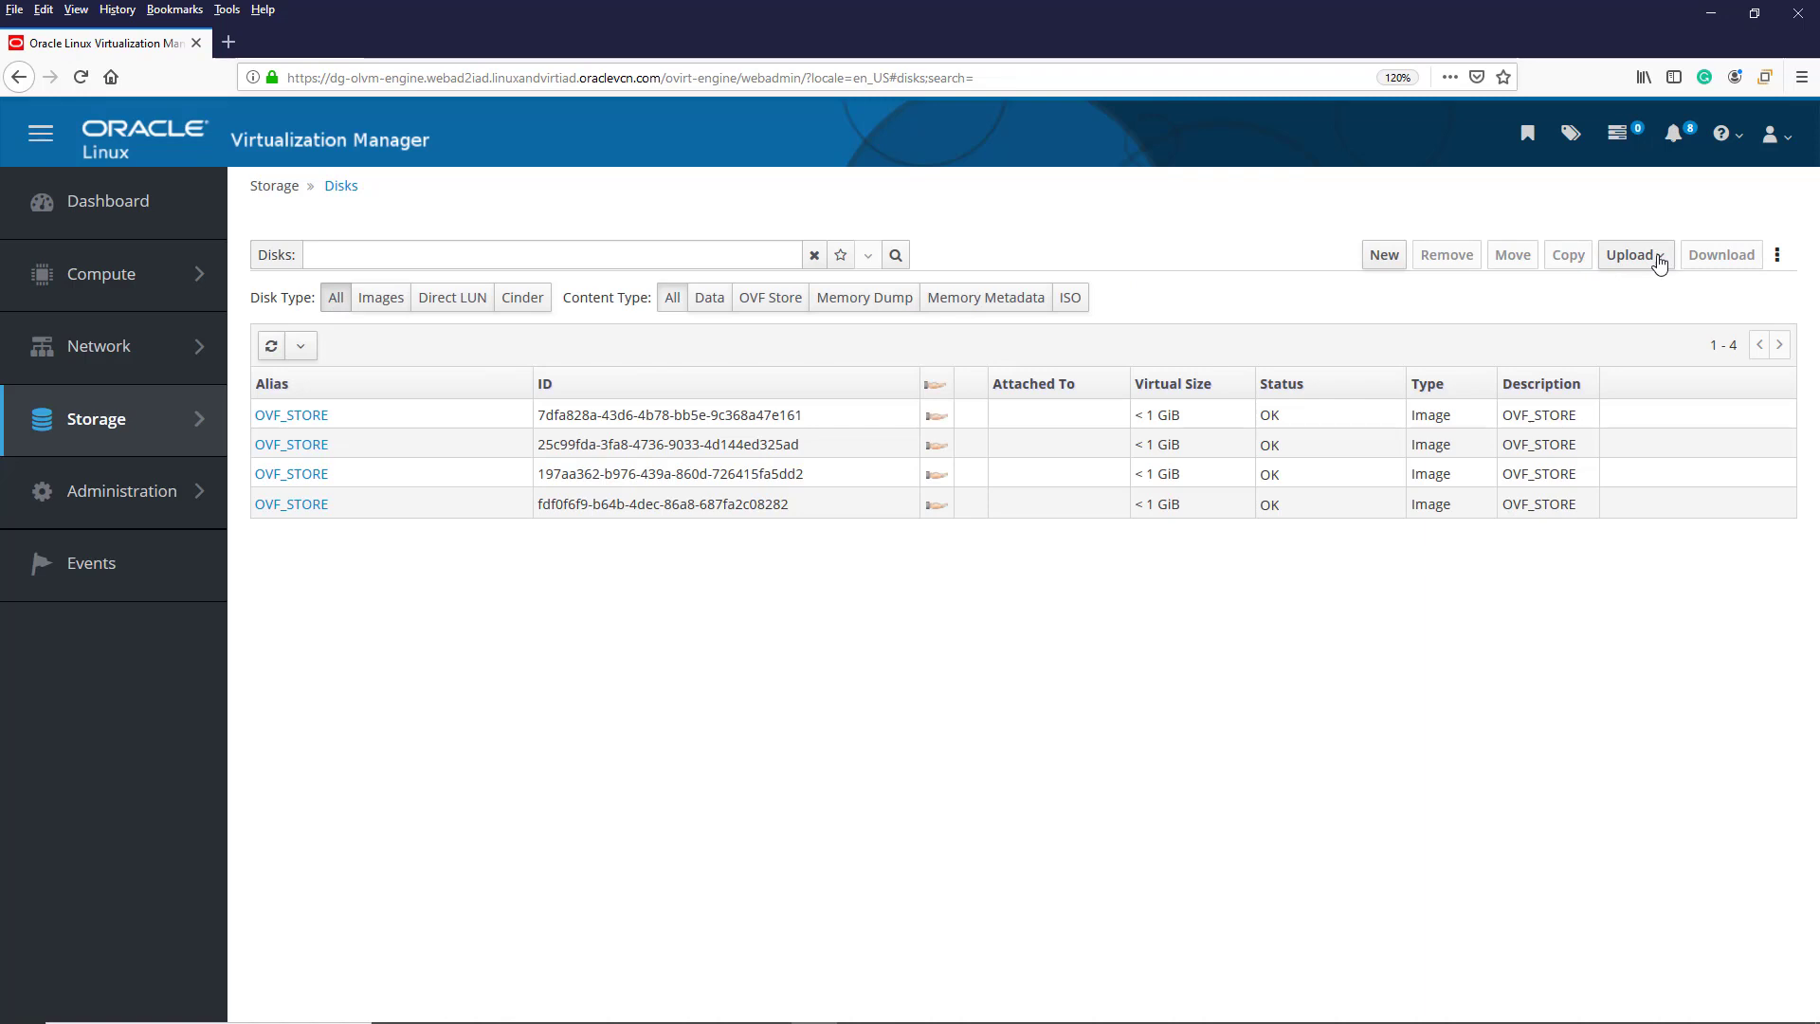
click(1631, 254)
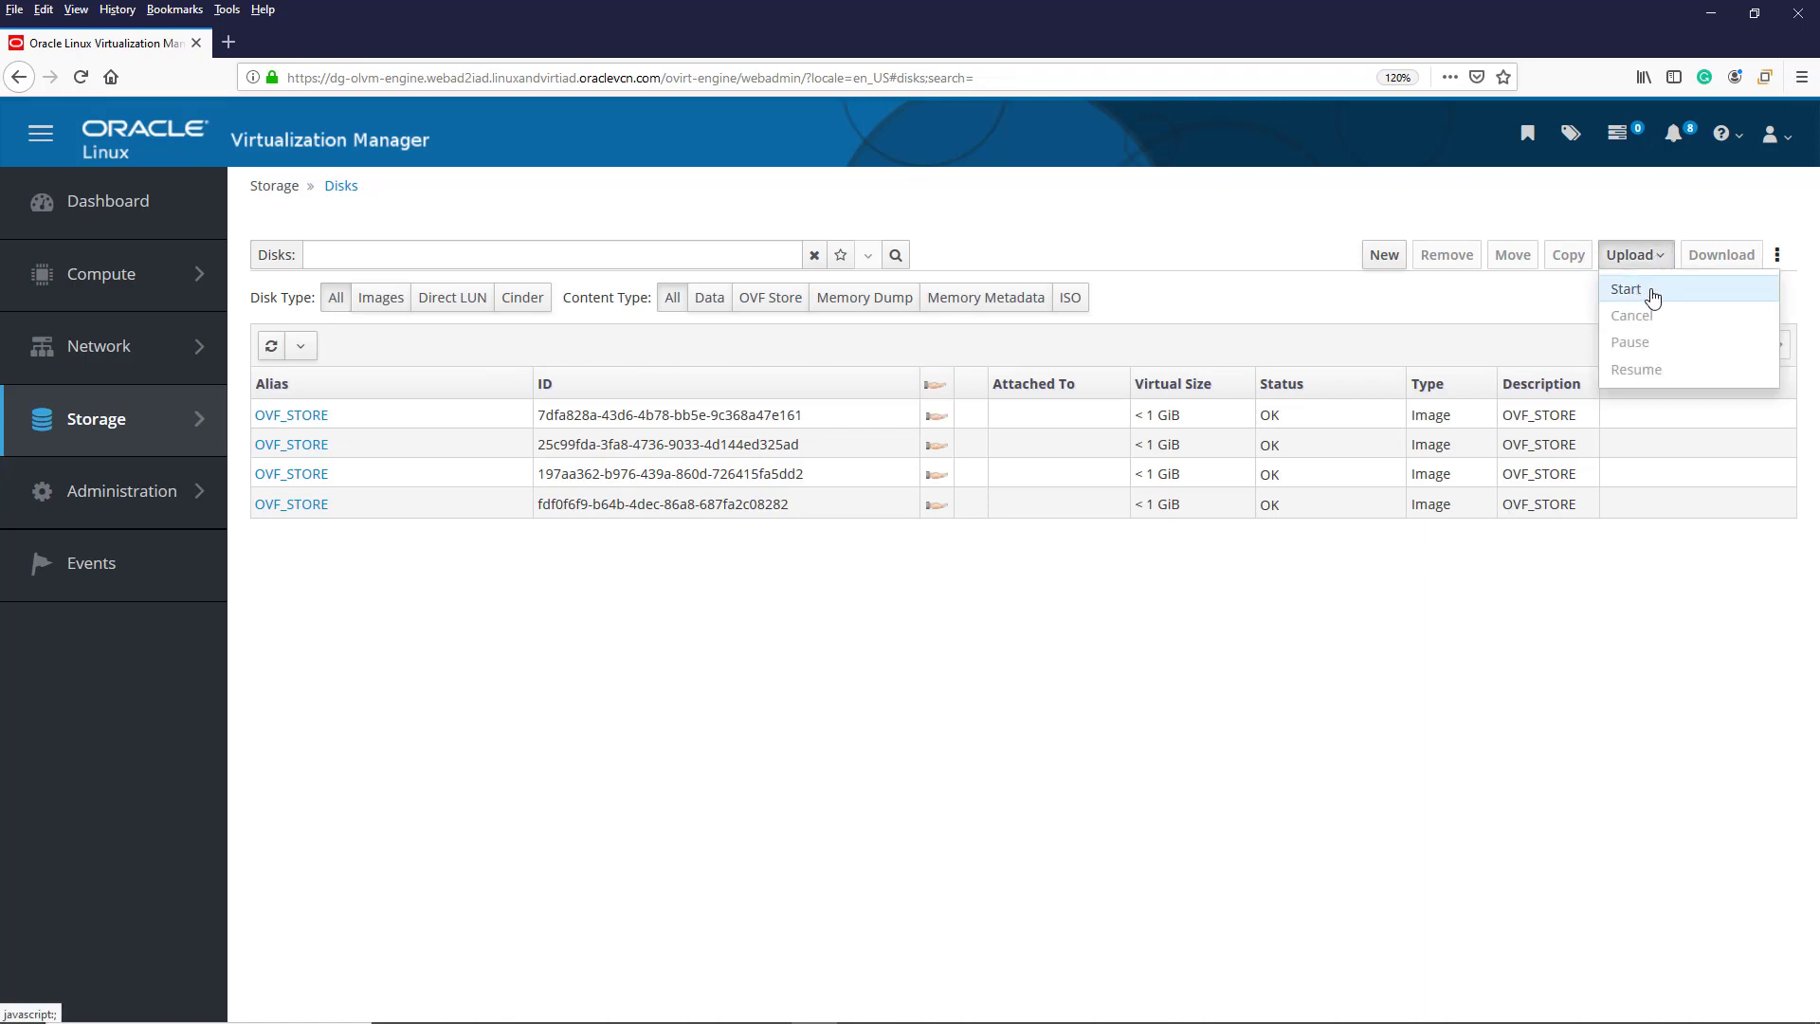
click(1625, 288)
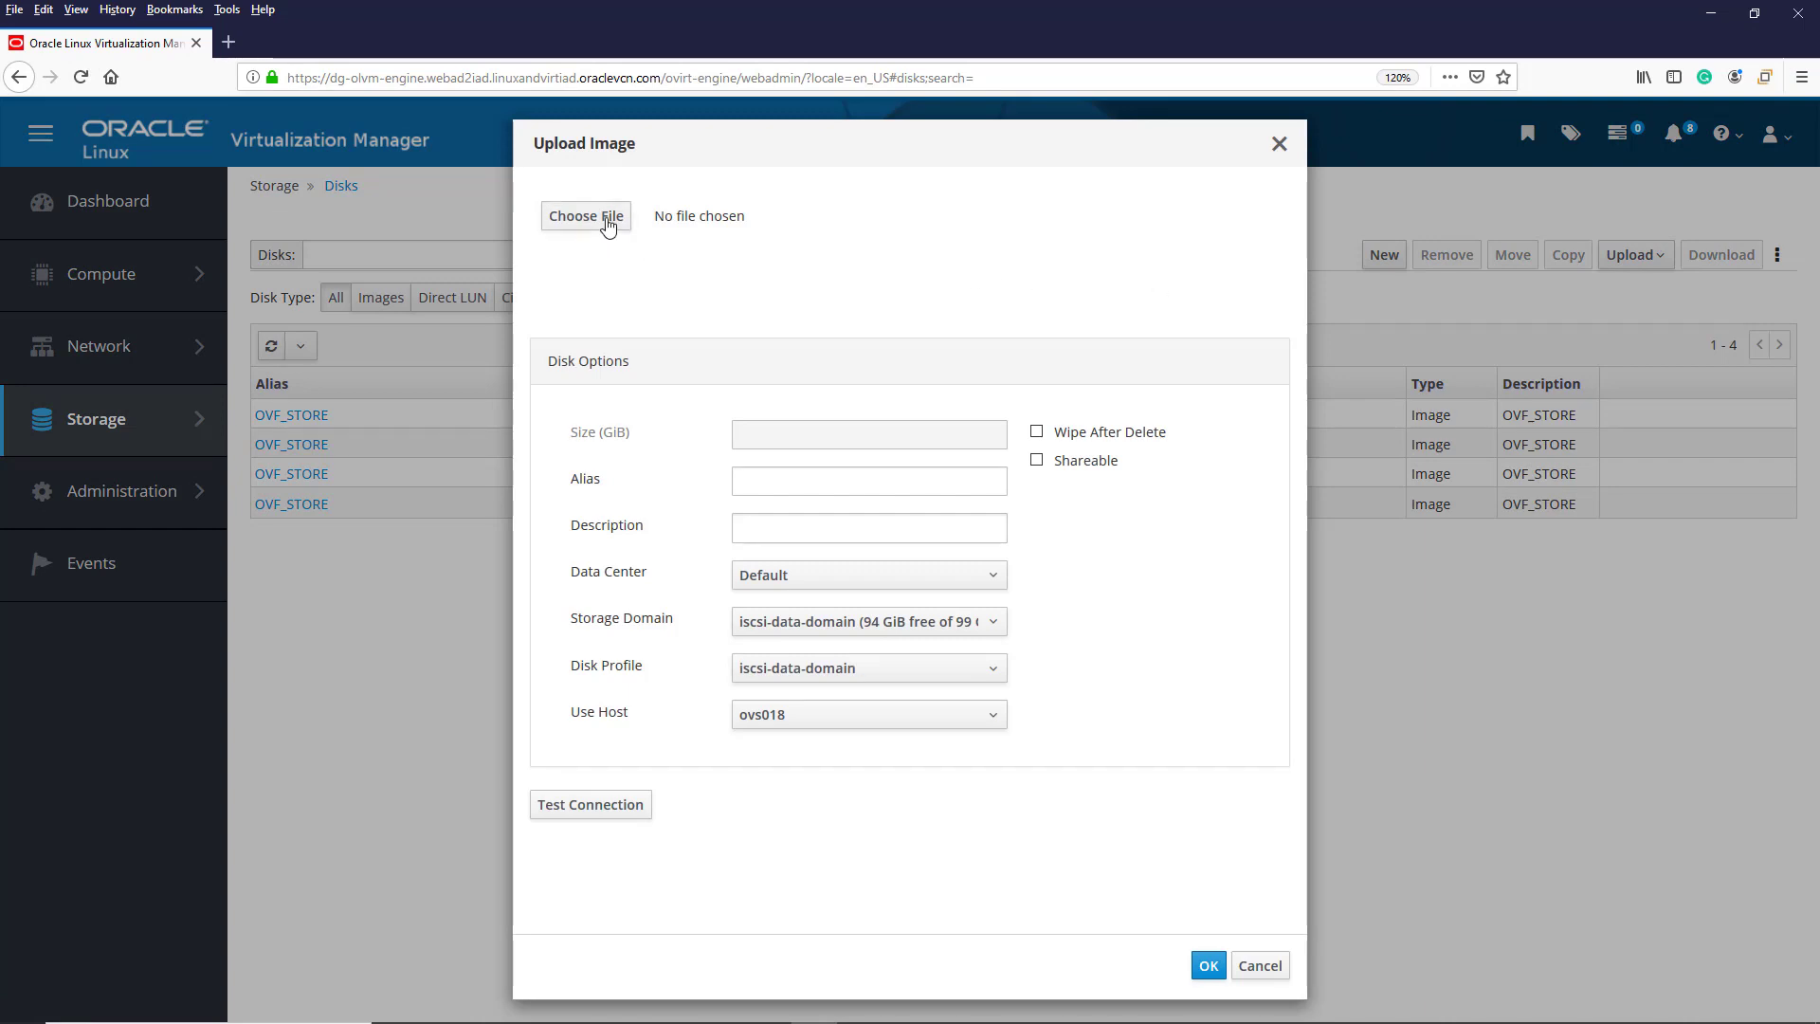
Step: Choose OracleLinux-R7-U7-Server-x86_64-dvd.iso as the image, auto-filling alias, description and 4 GiB size
click(586, 216)
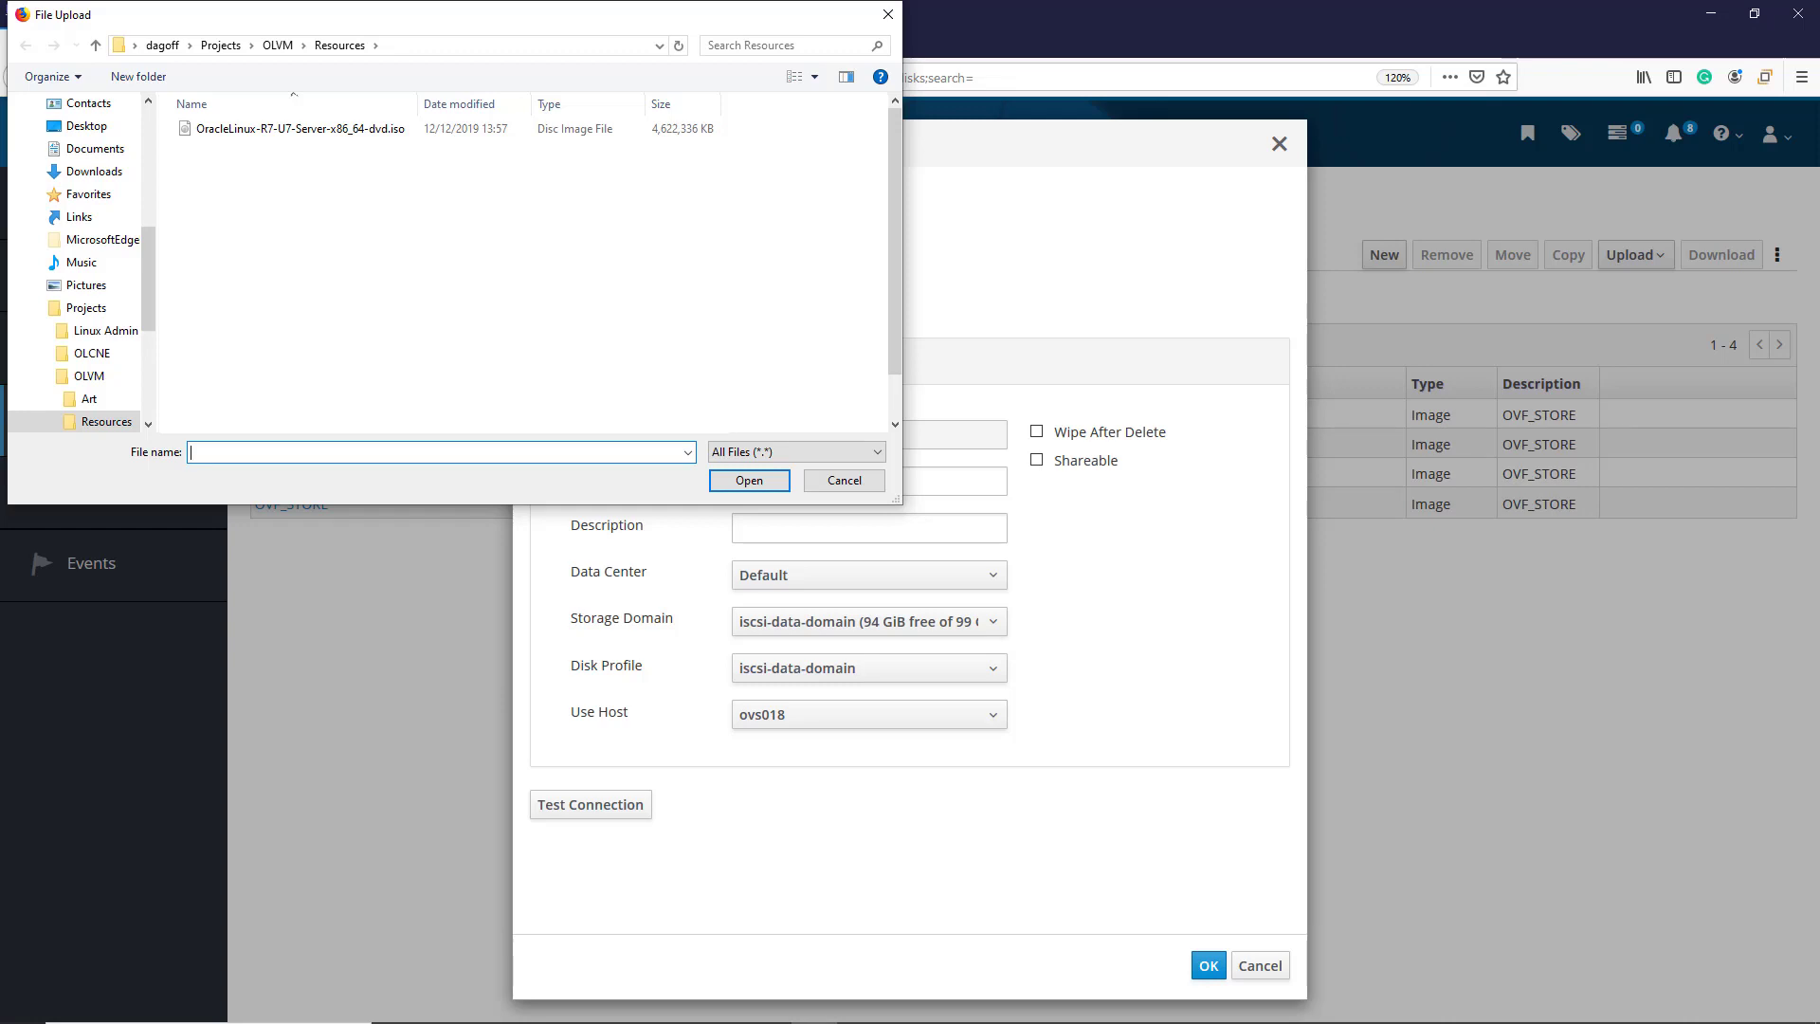
click(299, 127)
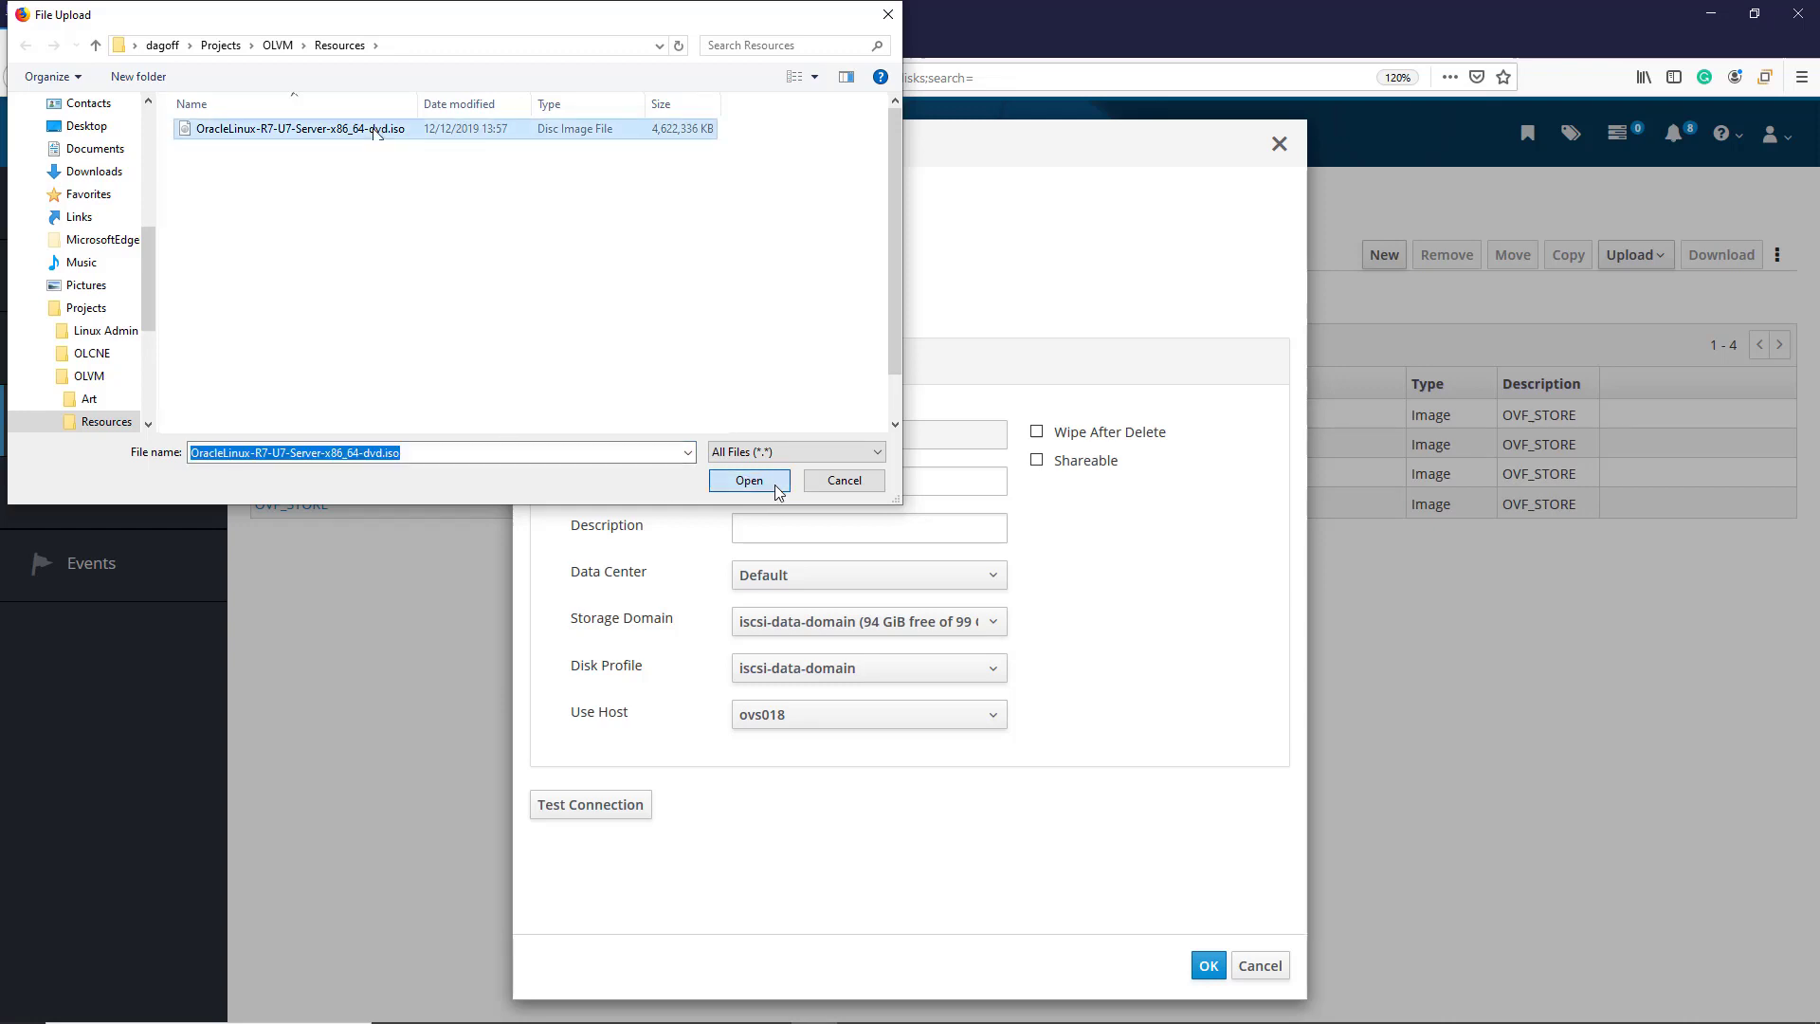
click(749, 480)
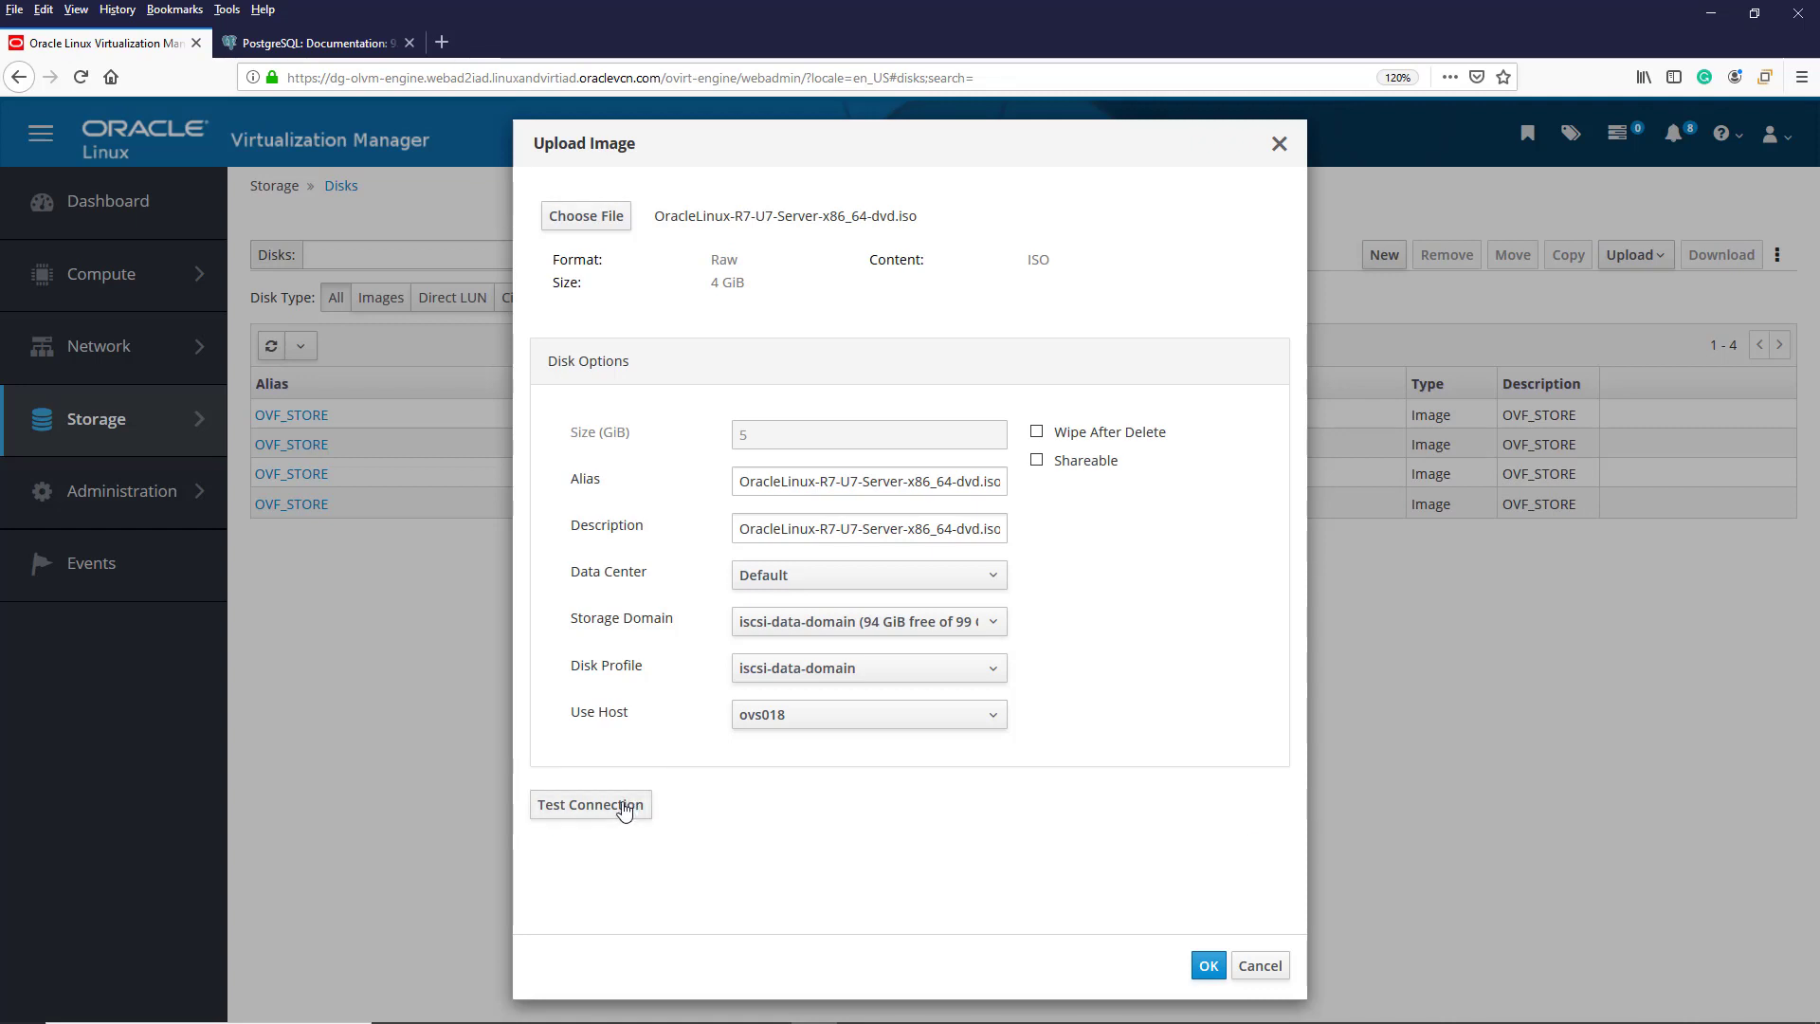
Step: Test the imageio-proxy connection, submit the upload, and select the new Locked ISO disk row
click(590, 804)
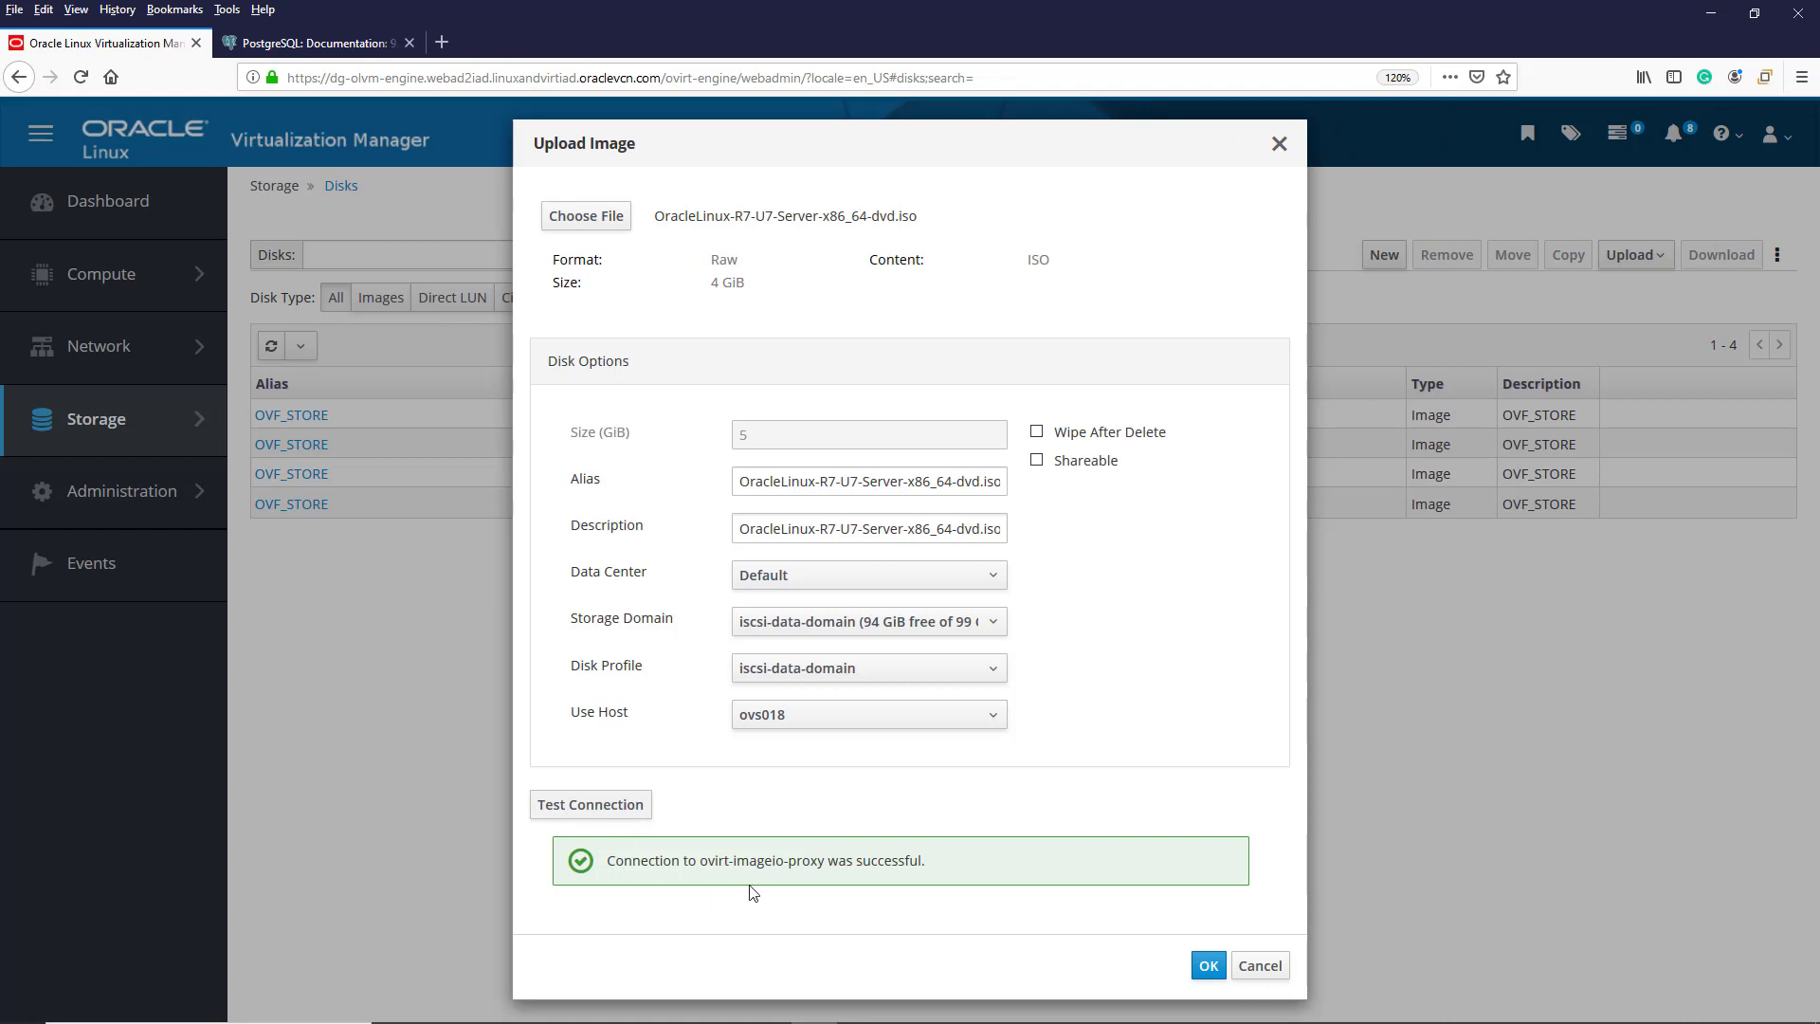
mouse_move(920, 887)
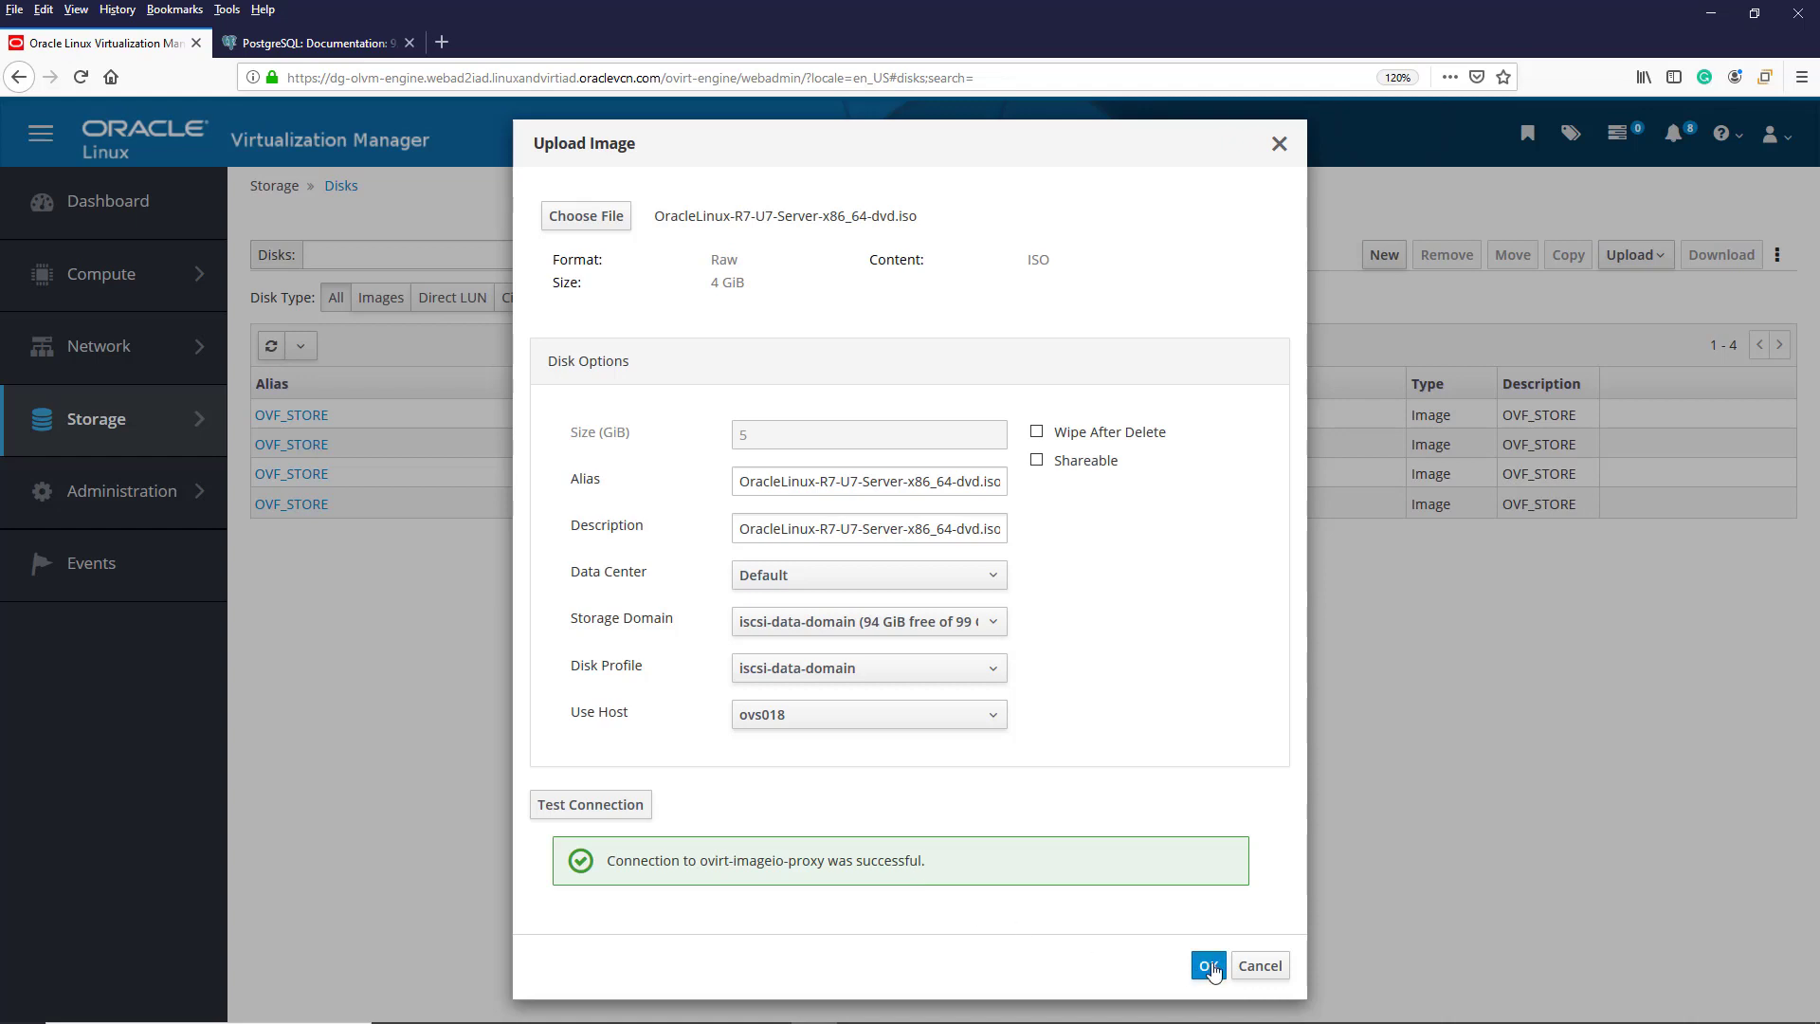
click(1208, 965)
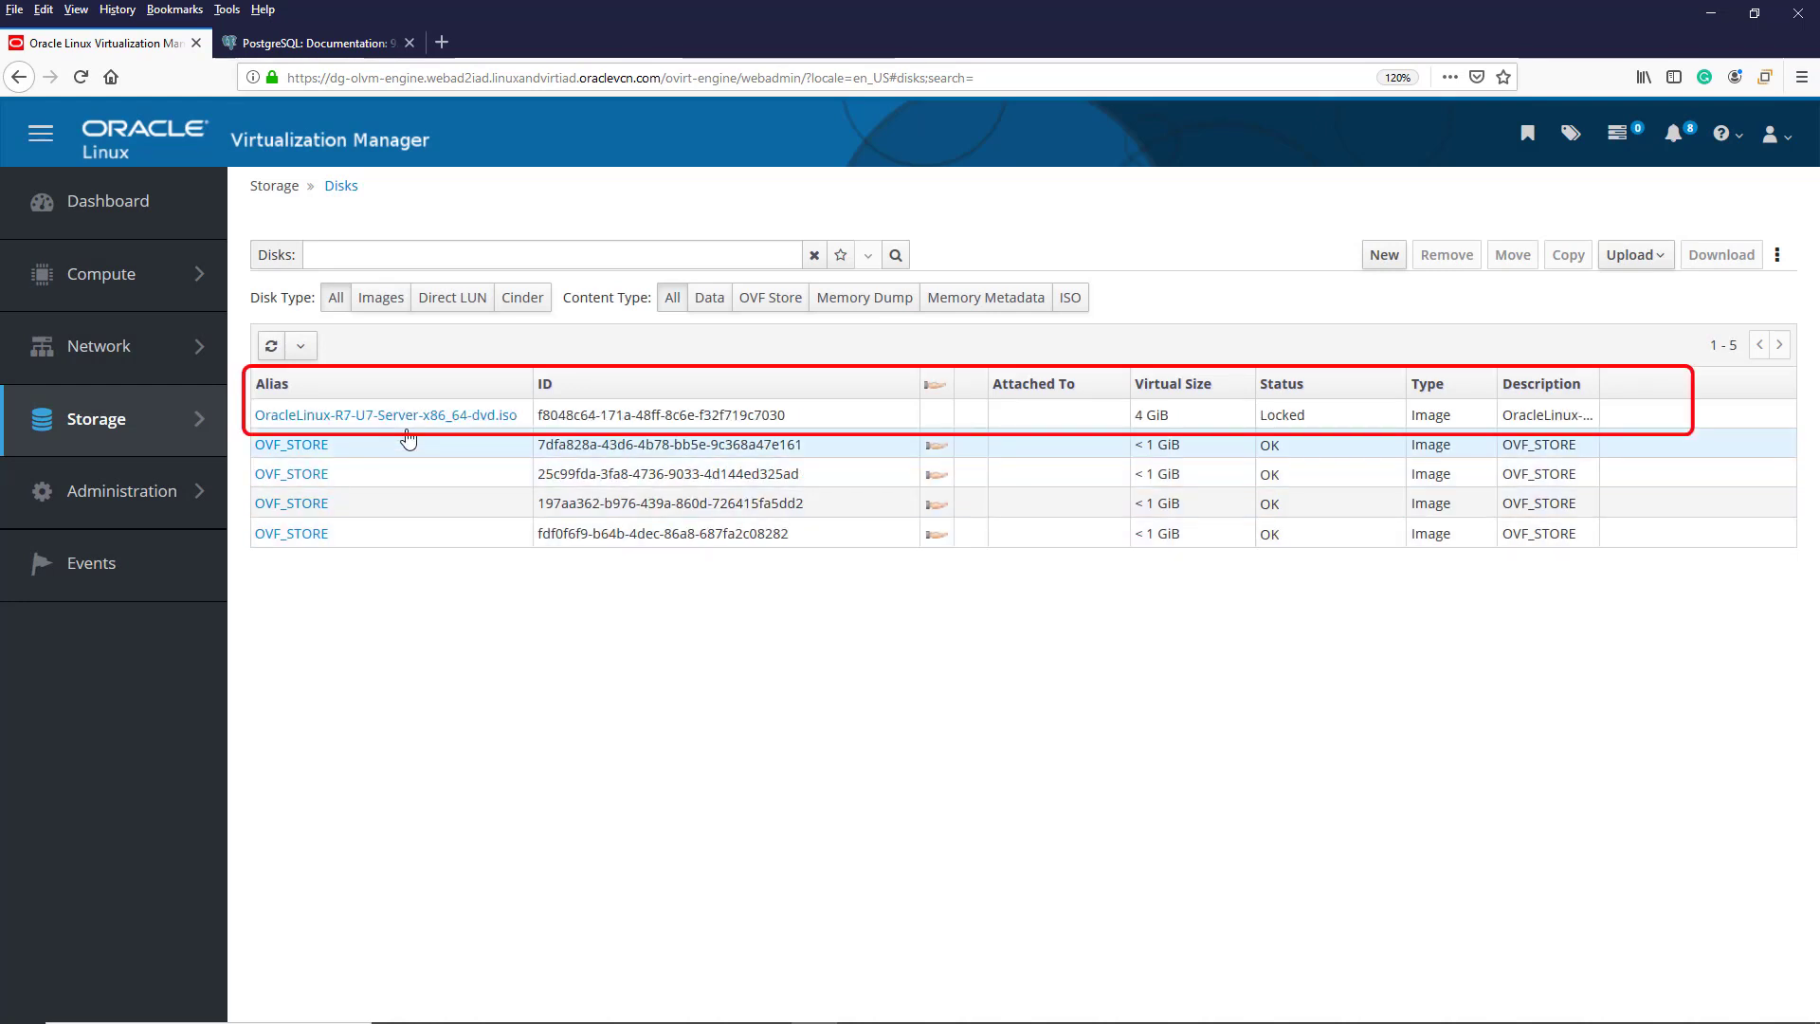
click(335, 298)
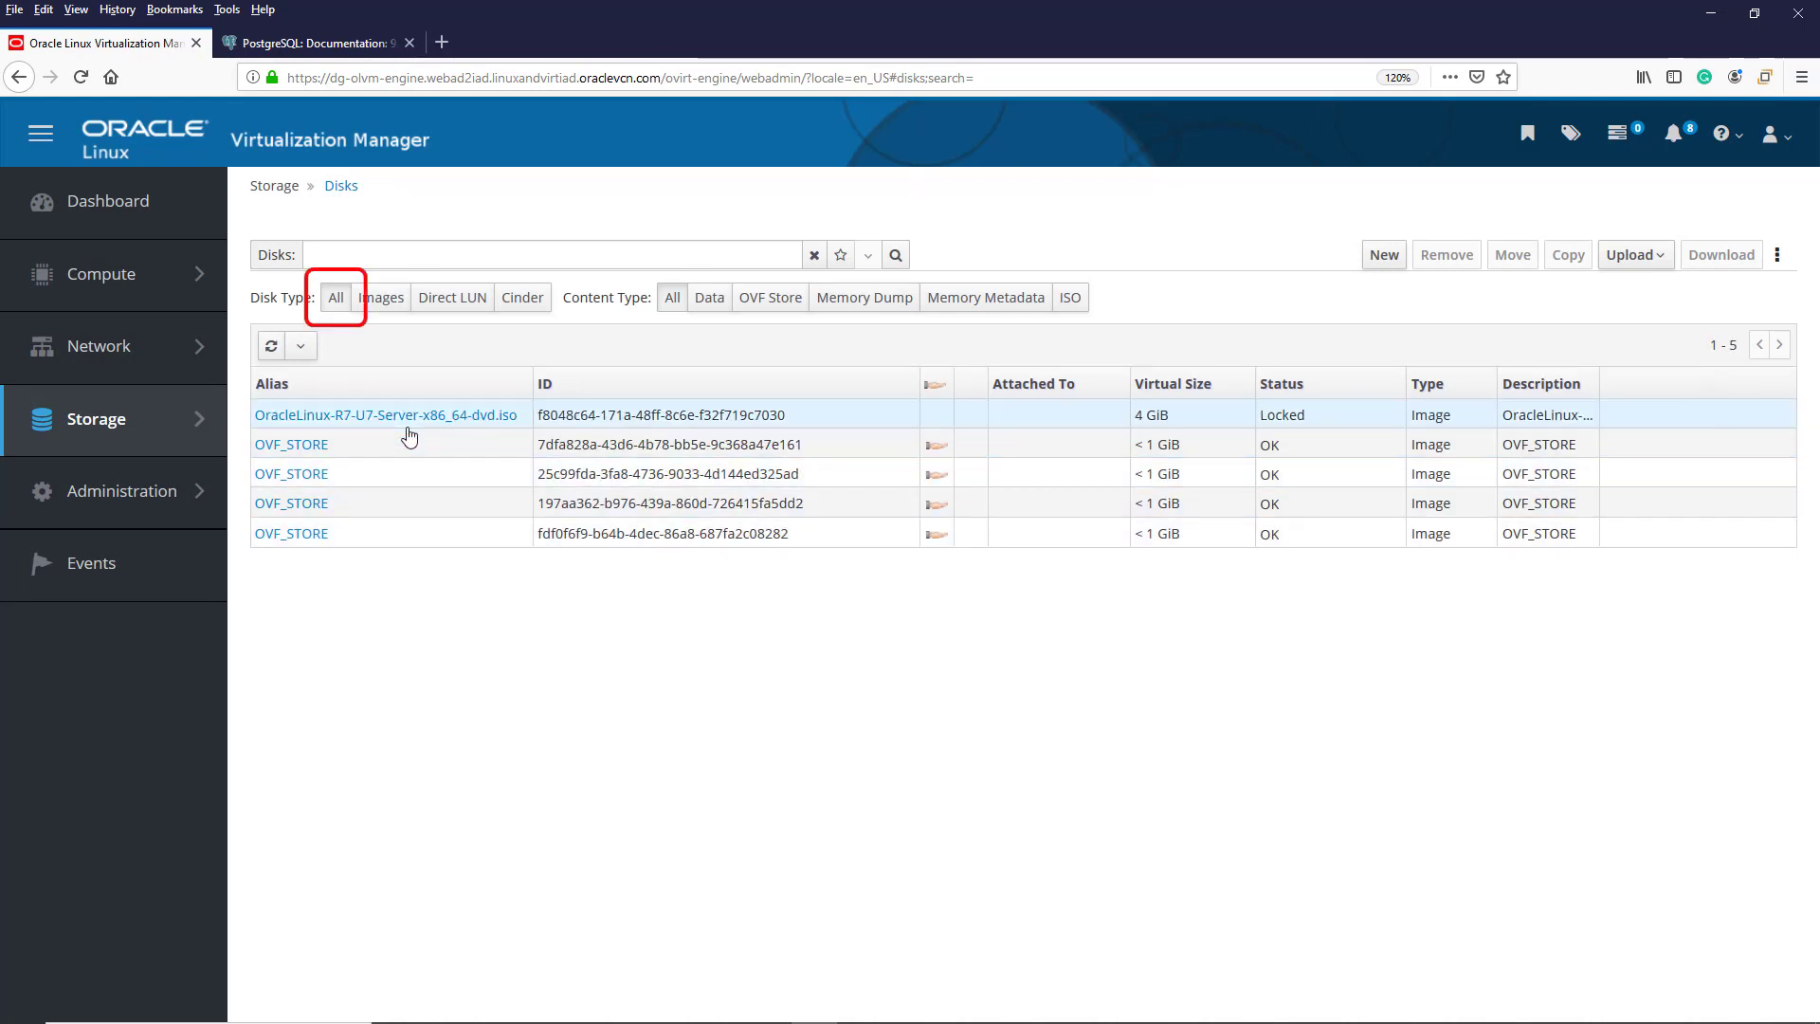